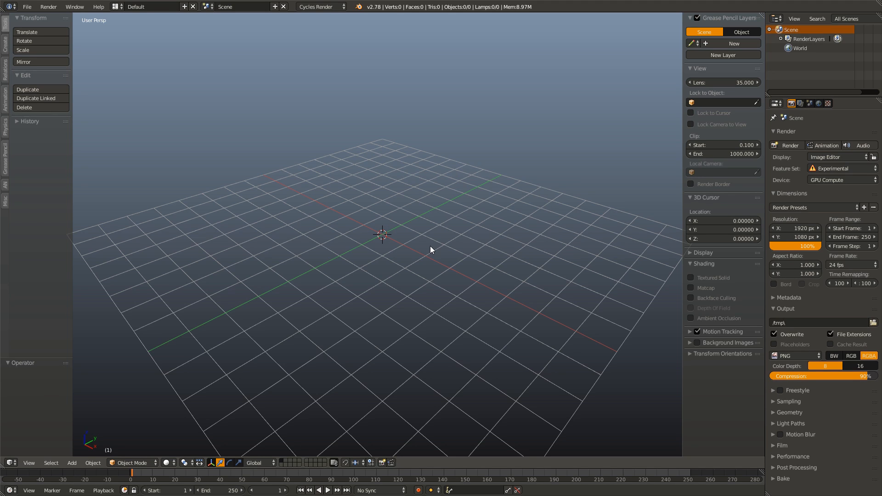
pyautogui.moveTo(477, 269)
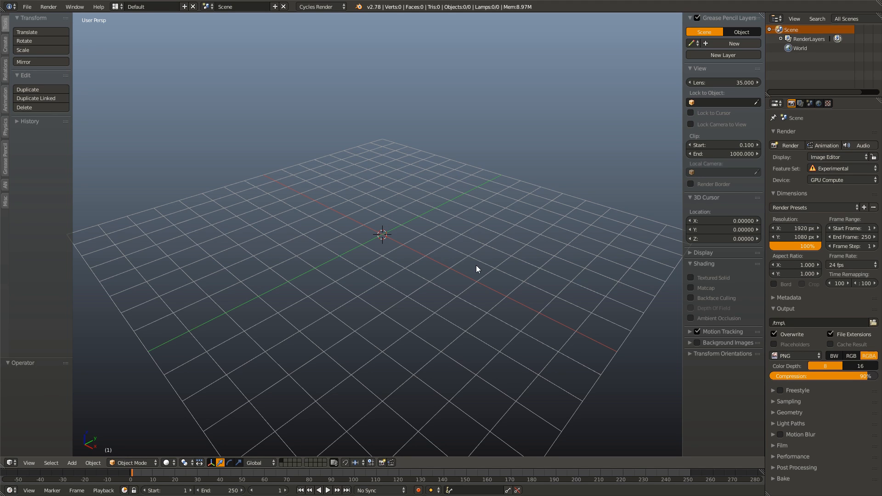
pyautogui.moveTo(423, 474)
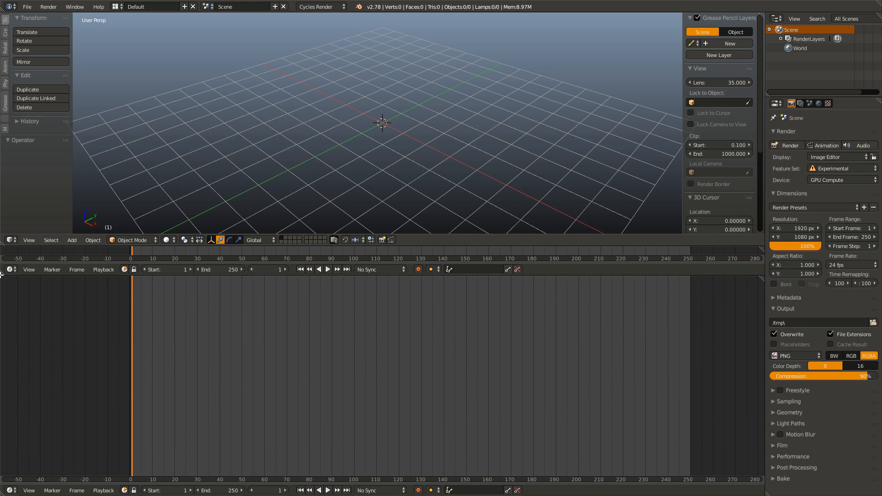
# Switch the lower area to the Animation Nodes editor and create a new NodeTree.
pyautogui.click(8, 269)
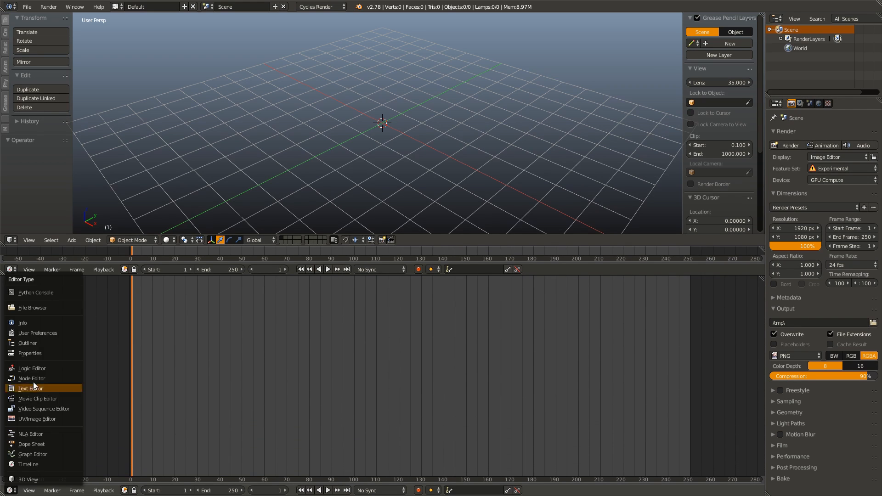
pyautogui.click(31, 378)
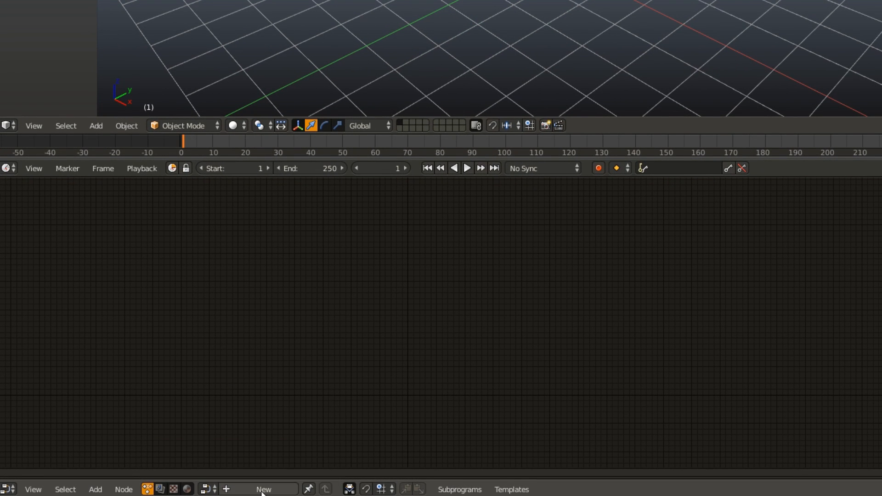
pyautogui.click(263, 489)
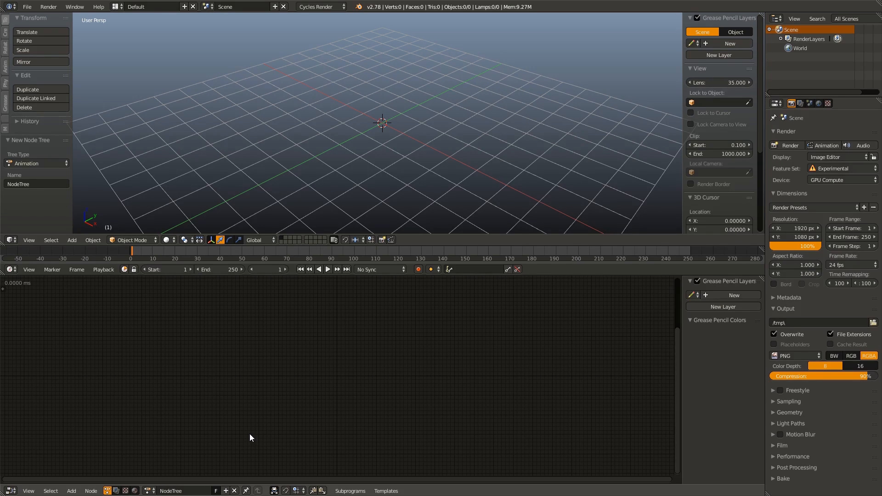
pyautogui.moveTo(308, 386)
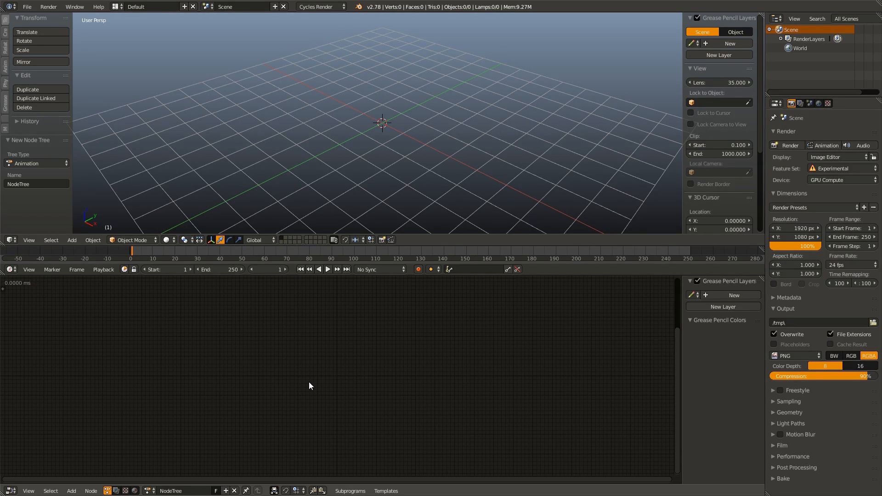
# Add an Object Input node and a cube, then assign the Cube to the node.
pyautogui.click(71, 490)
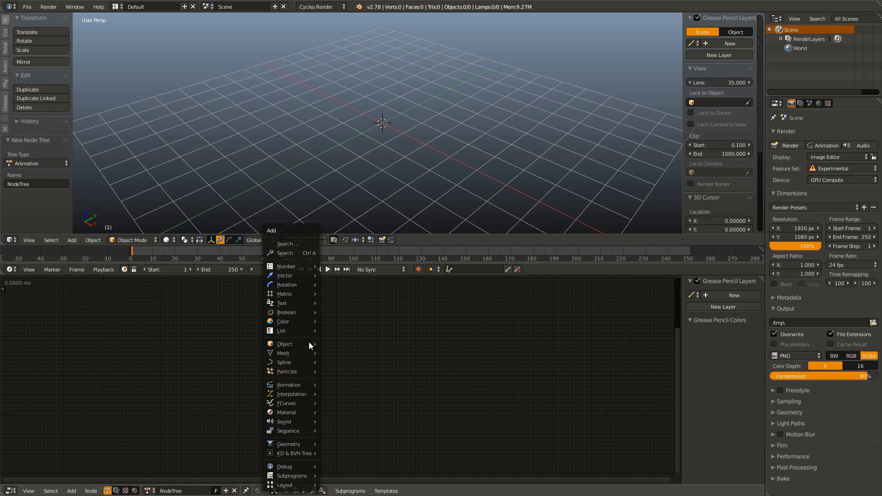
pyautogui.moveTo(284, 344)
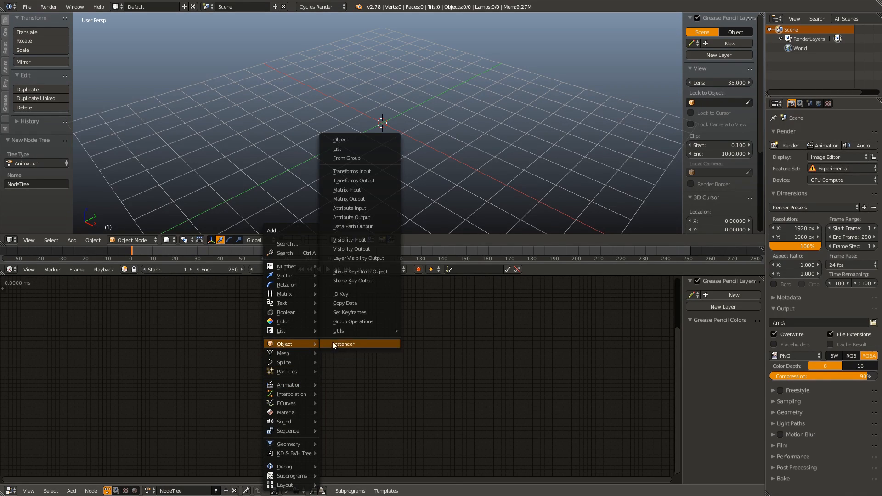
pyautogui.moveTo(340, 139)
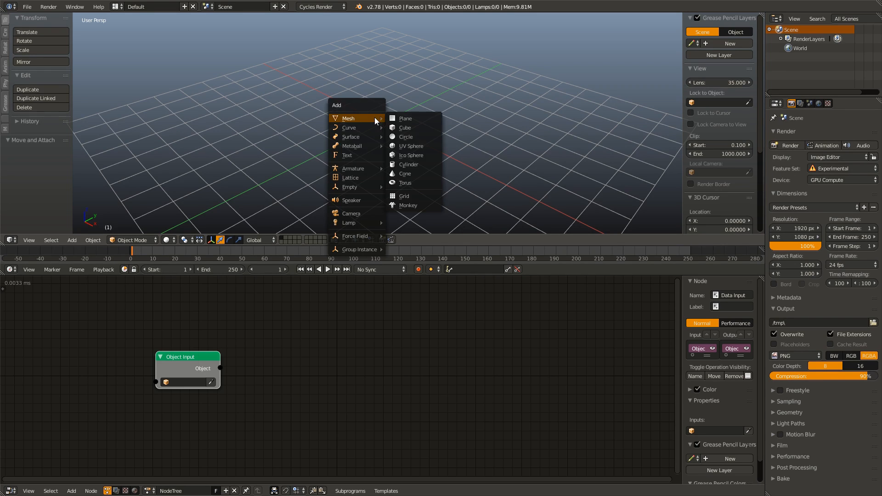
pyautogui.moveTo(404, 127)
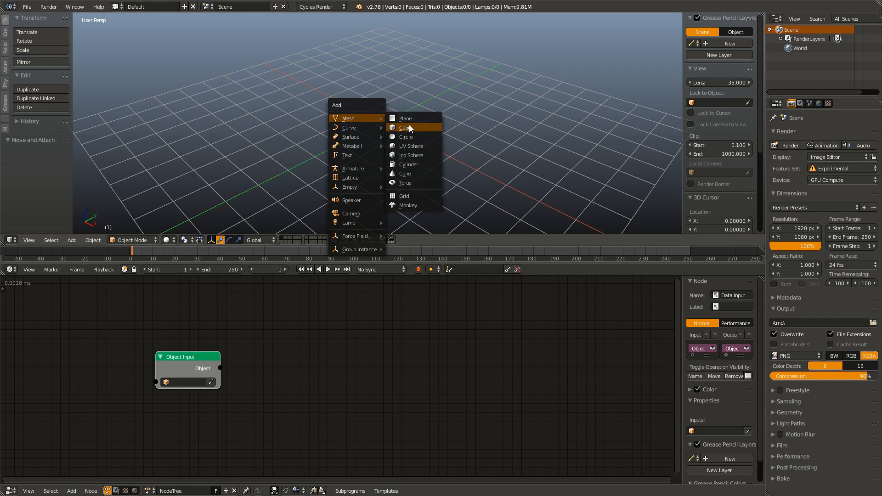
pyautogui.click(405, 127)
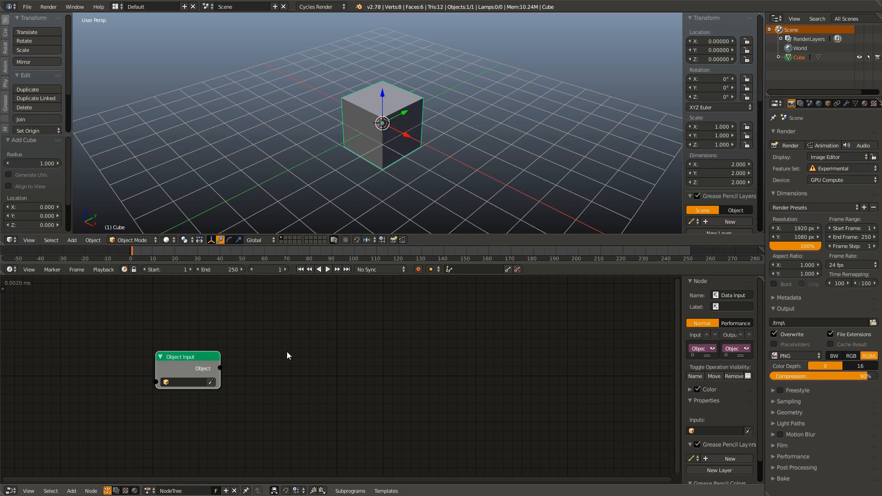
pyautogui.moveTo(211, 386)
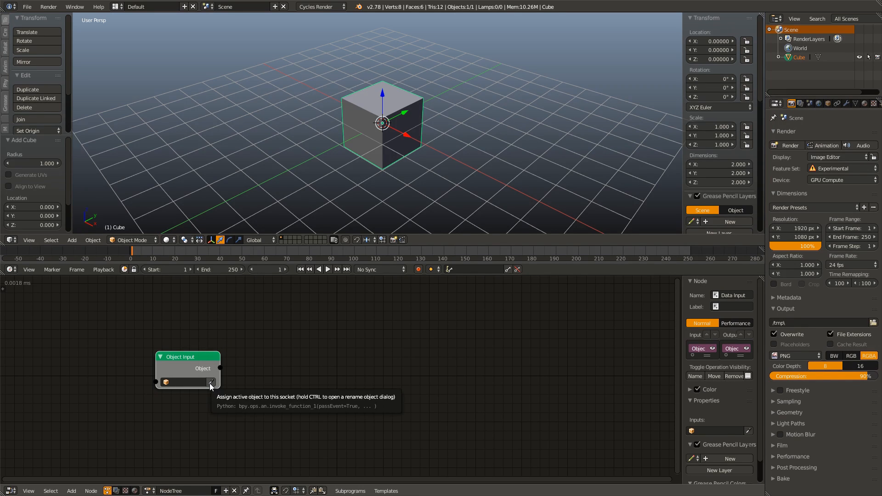
pyautogui.click(210, 383)
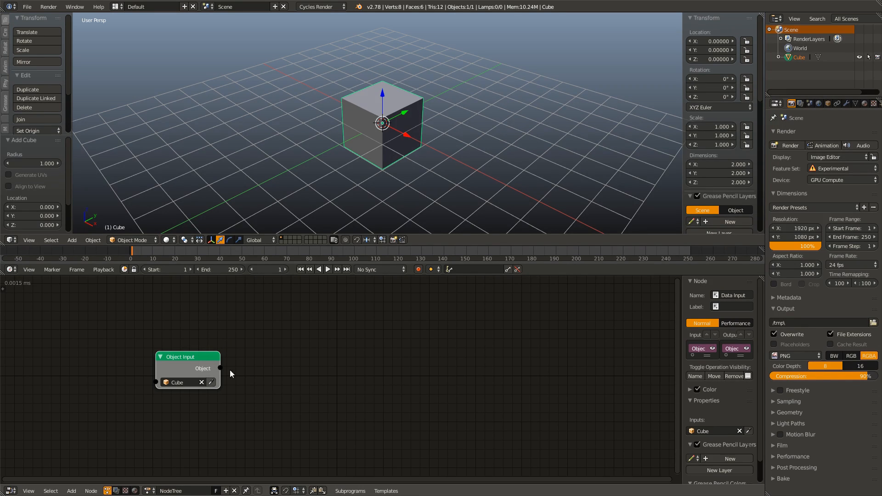
pyautogui.moveTo(240, 394)
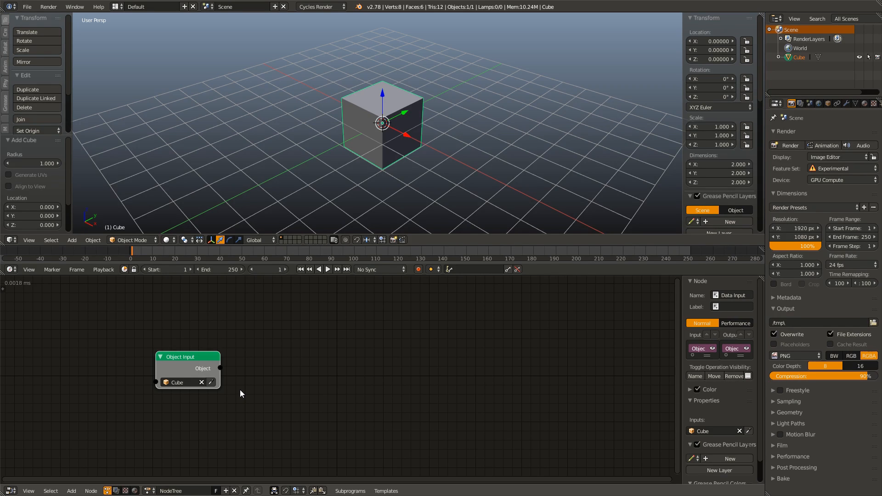
pyautogui.moveTo(378, 385)
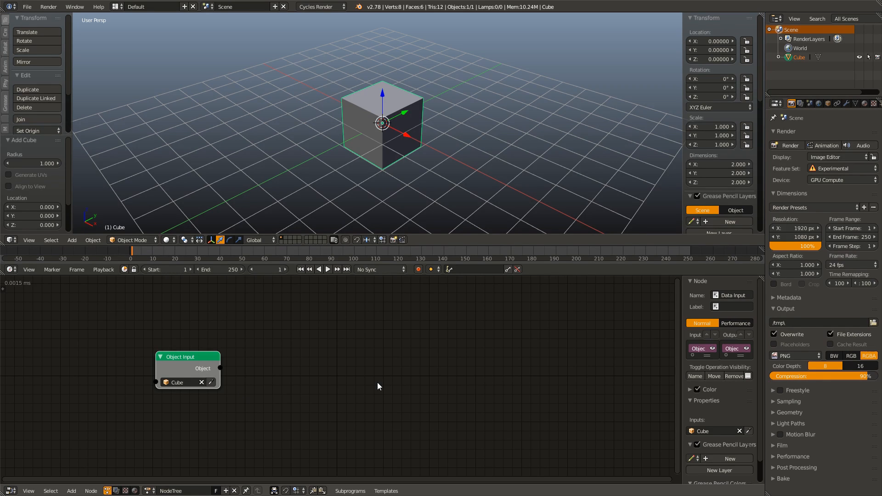
# Add an Object Transforms Output node fed by Object Input's Cube socket.
pyautogui.press('shift+a')
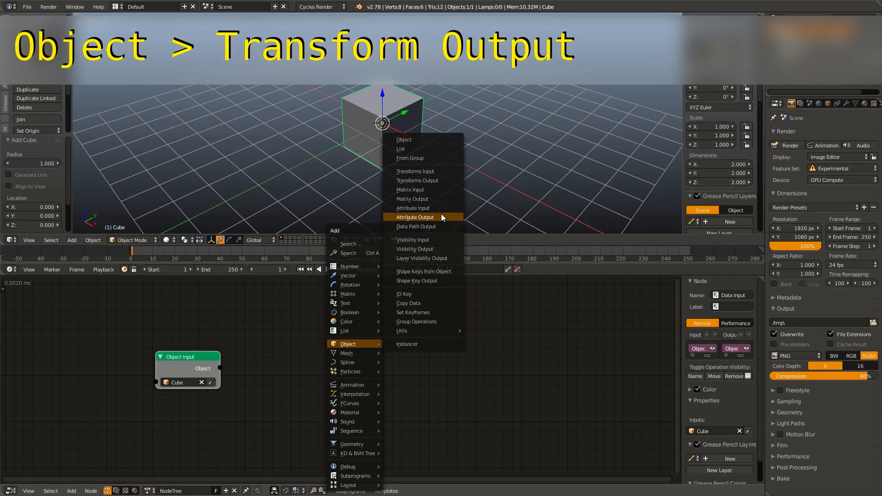
pyautogui.click(417, 181)
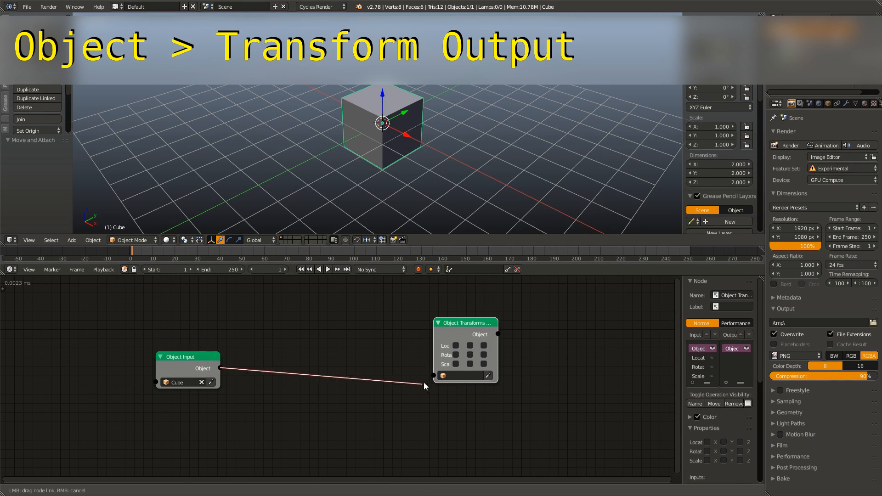
pyautogui.click(443, 375)
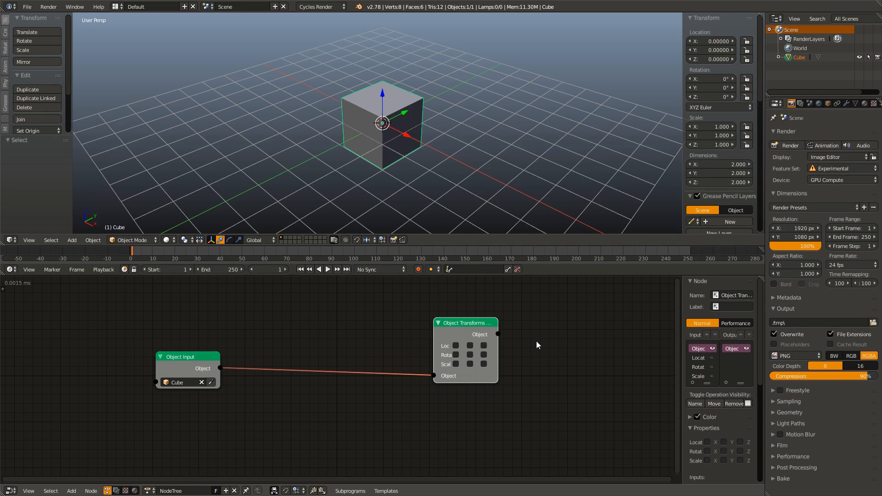
pyautogui.moveTo(473, 138)
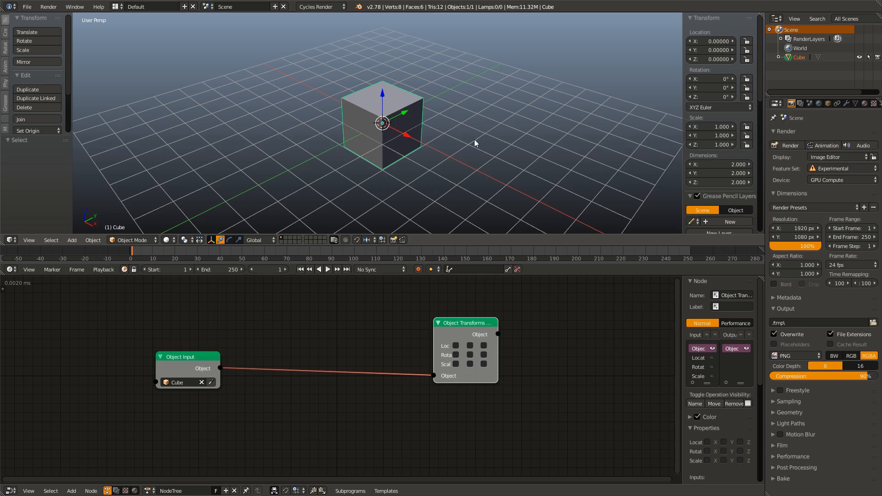
pyautogui.moveTo(485, 346)
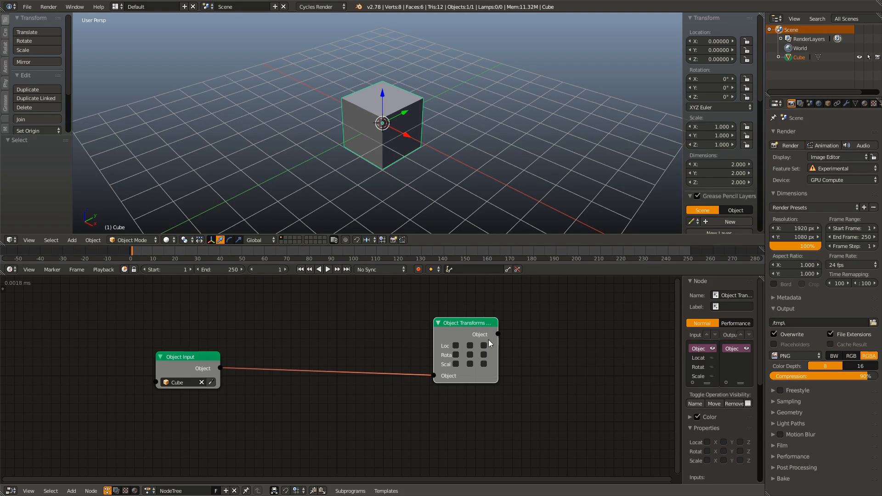
# Test location driving by moving the cube, then enable Rotation Z on Transforms Output.
pyautogui.click(456, 345)
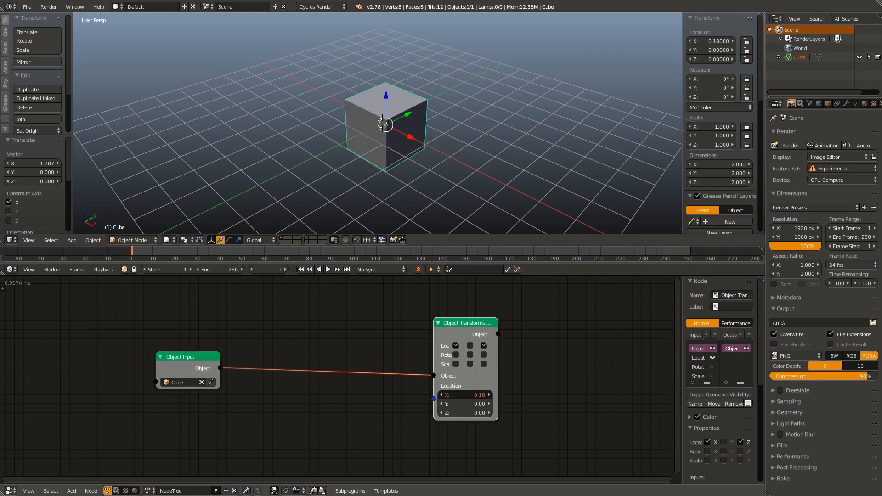
pyautogui.moveTo(385, 123); pyautogui.dragTo(351, 158)
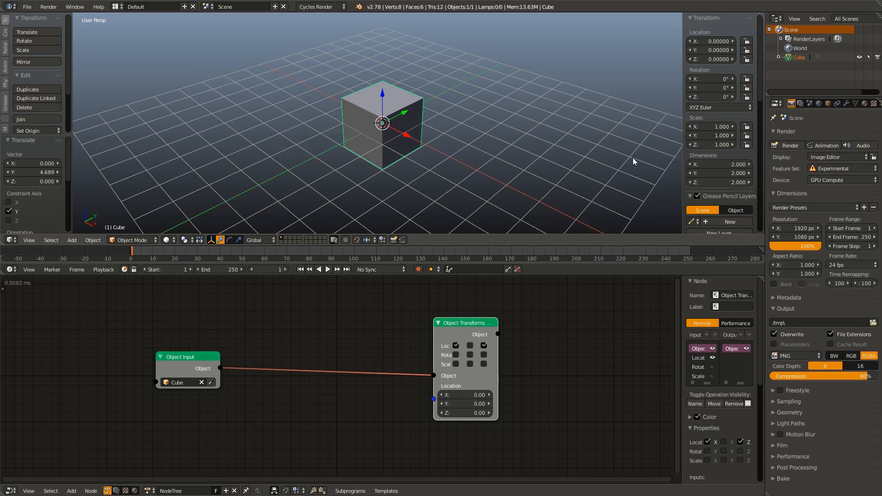
pyautogui.moveTo(456, 345)
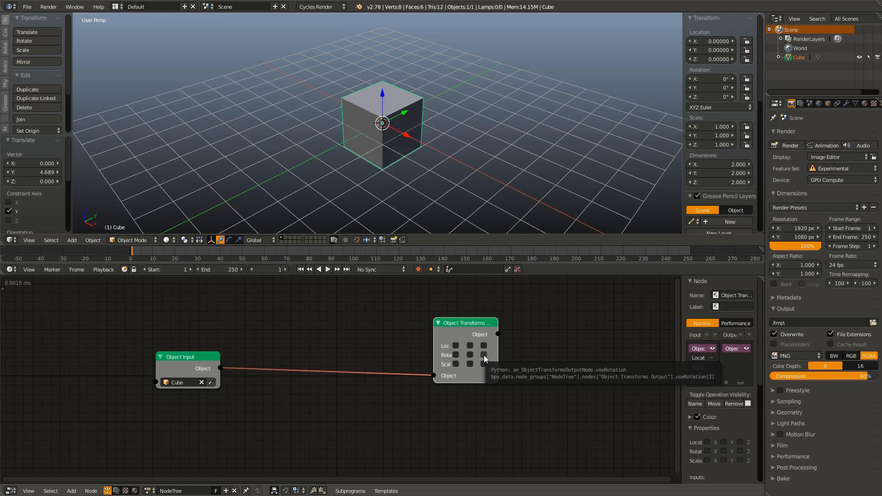
pyautogui.click(505, 350)
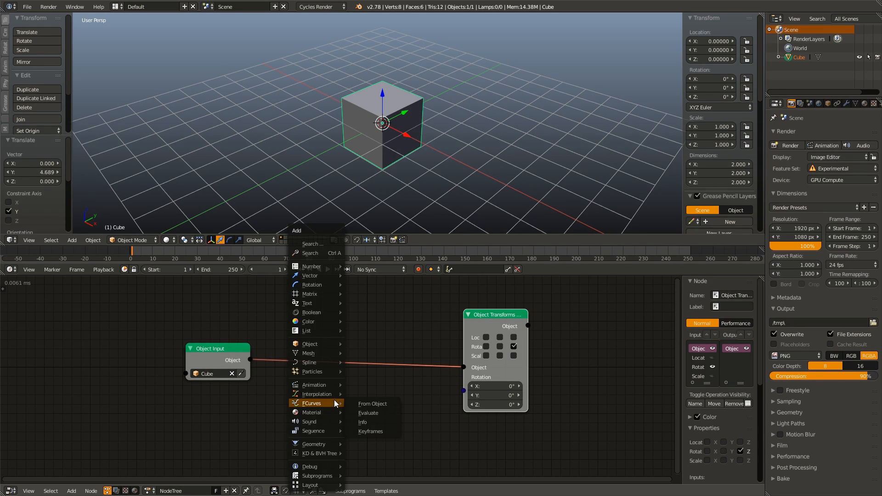
pyautogui.moveTo(314, 385)
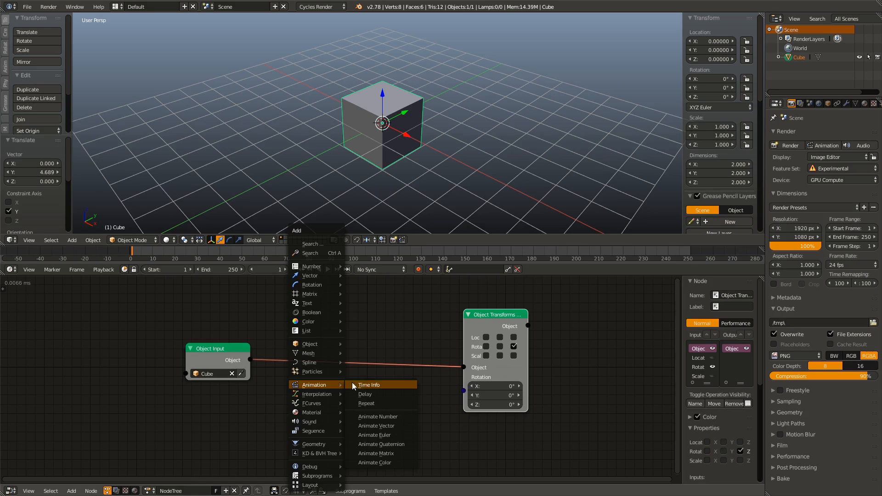
pyautogui.moveTo(371, 388)
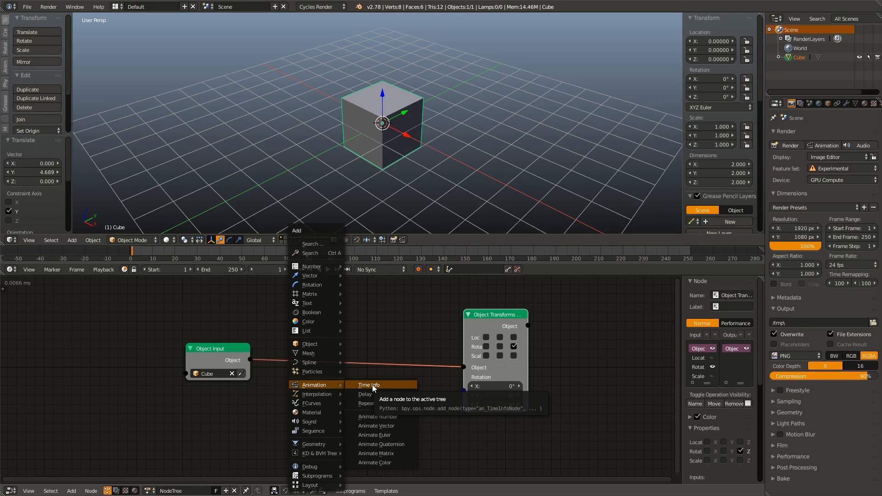
# Add a Time Info node, then show and hide its Start Frame output in the sidebar.
pyautogui.click(368, 384)
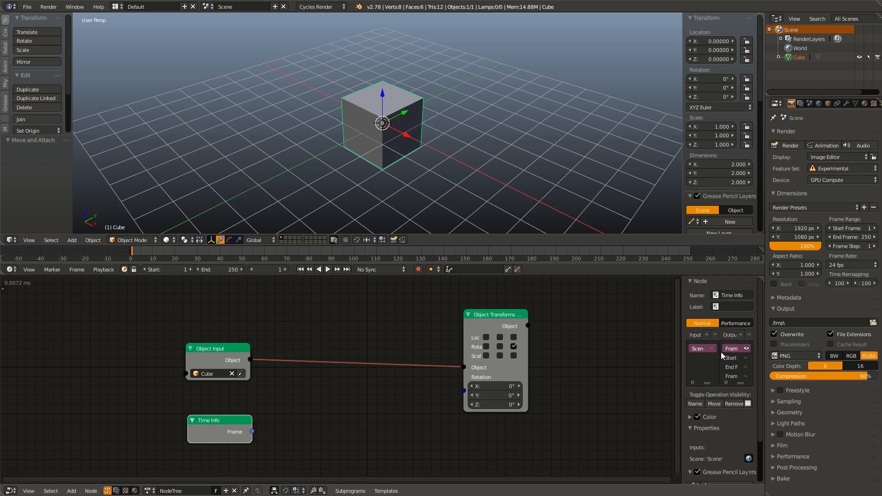
pyautogui.press('n')
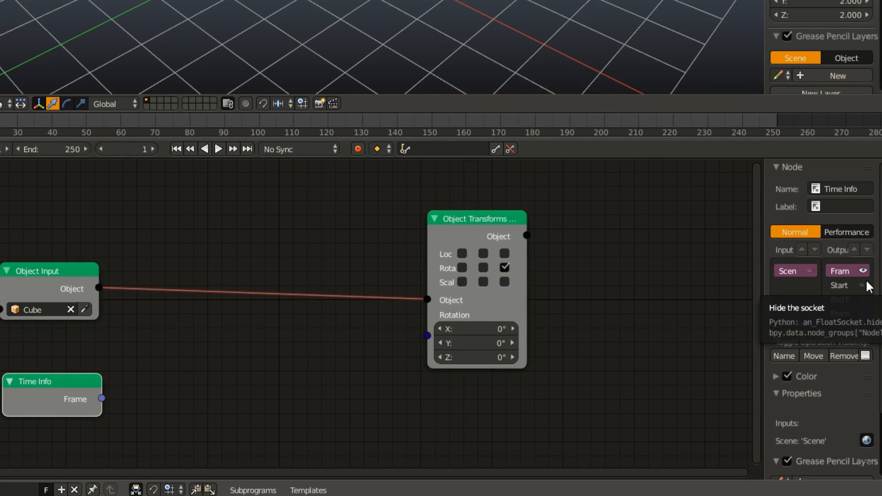
pyautogui.click(864, 285)
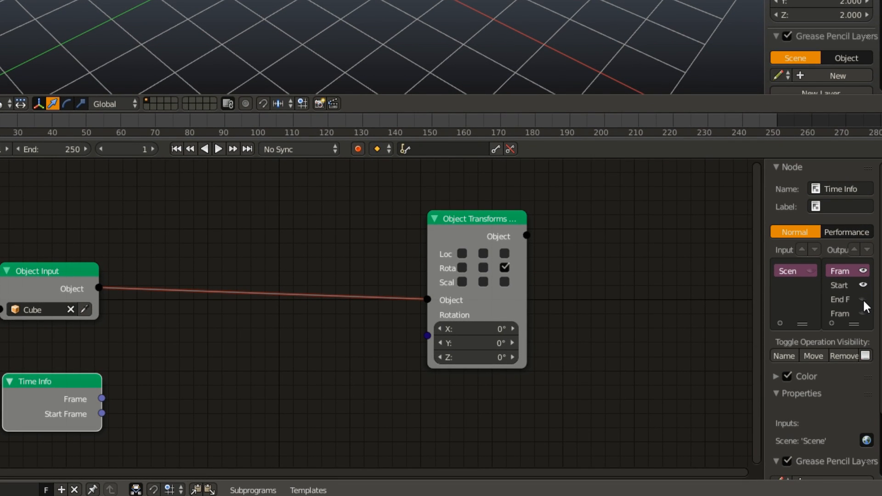
pyautogui.click(865, 313)
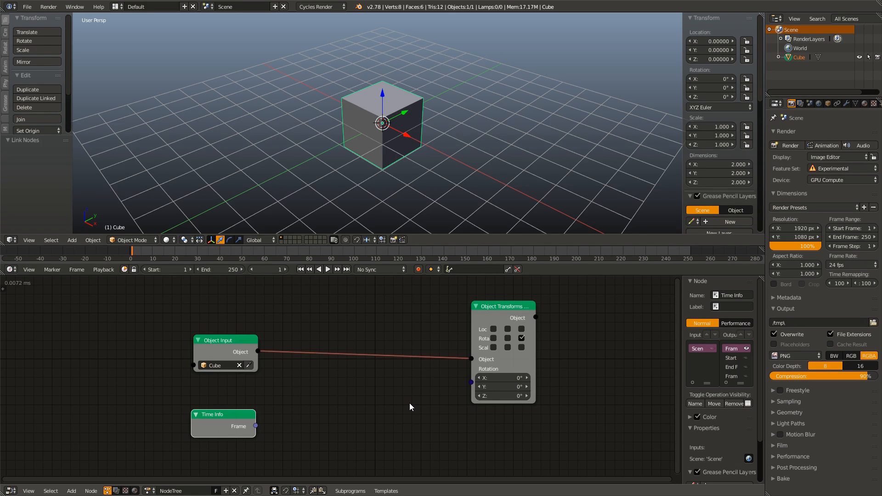
pyautogui.moveTo(497, 344)
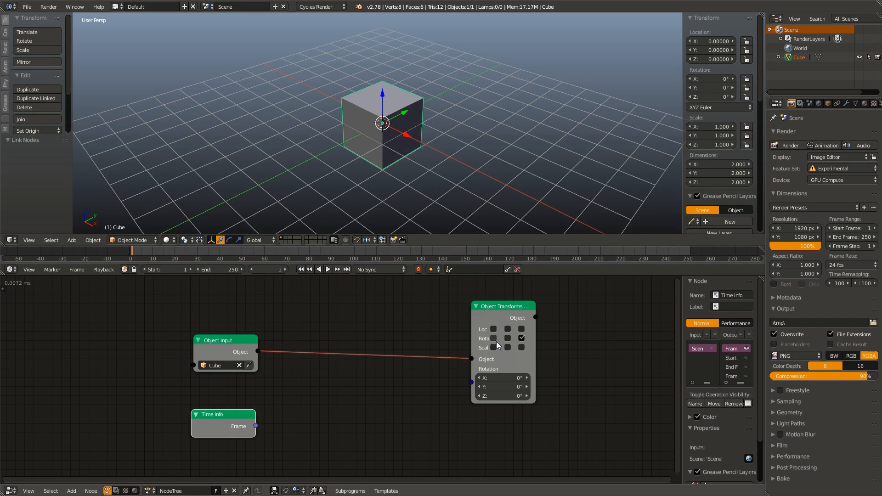
pyautogui.click(506, 338)
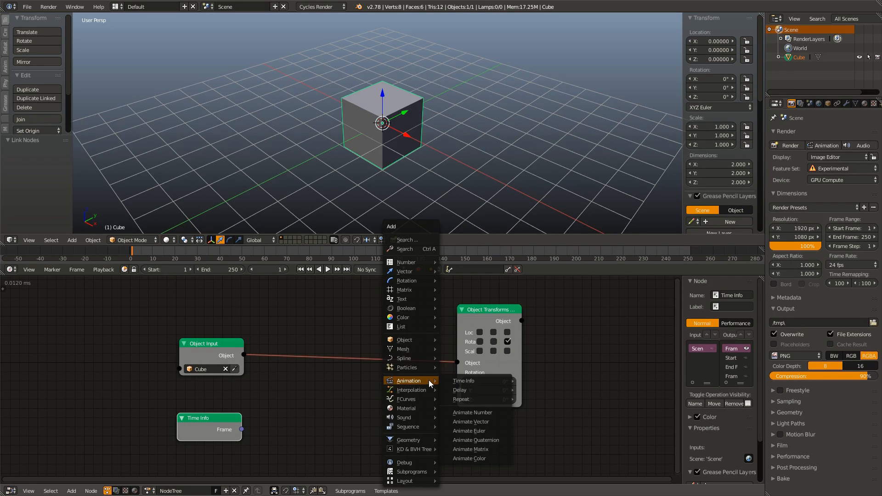
pyautogui.moveTo(406, 281)
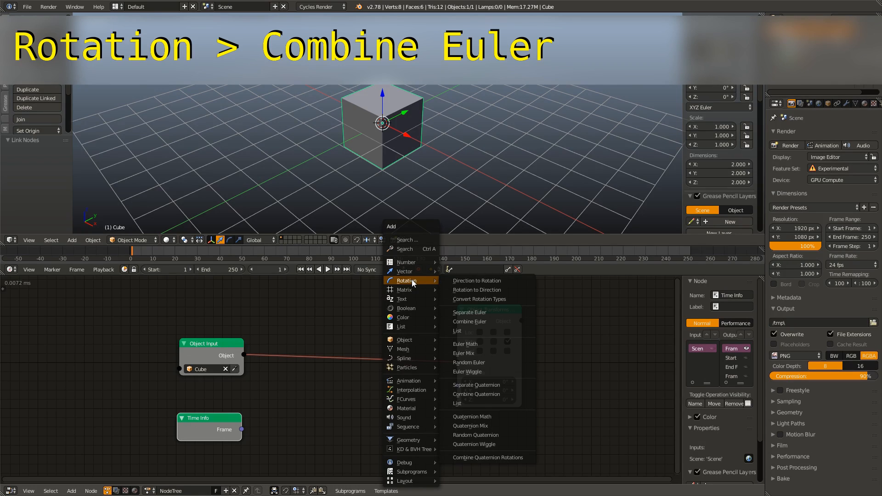
pyautogui.moveTo(468, 321)
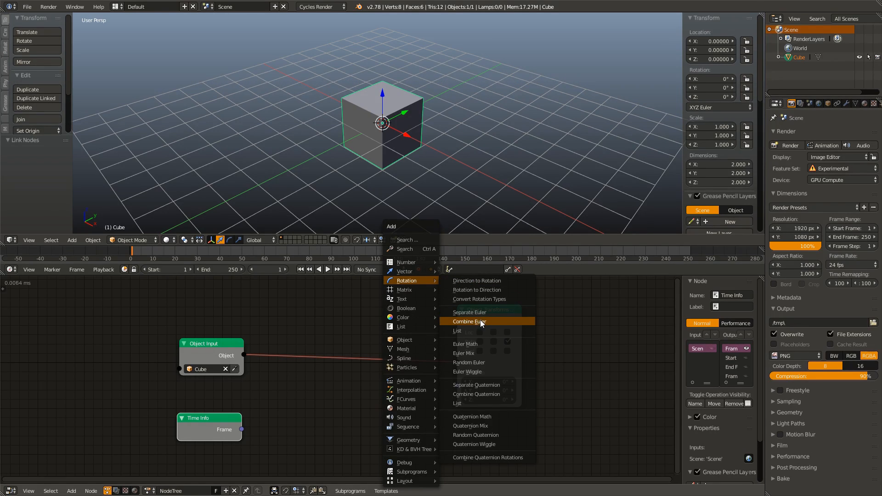
# Add a Combine Euler node linking Time Info Frame to the transforms Rotation.
pyautogui.click(469, 321)
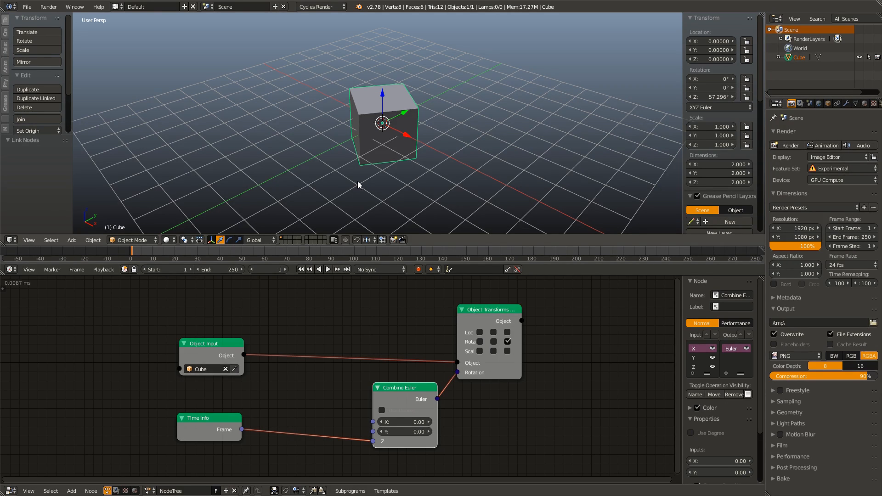
pyautogui.click(337, 269)
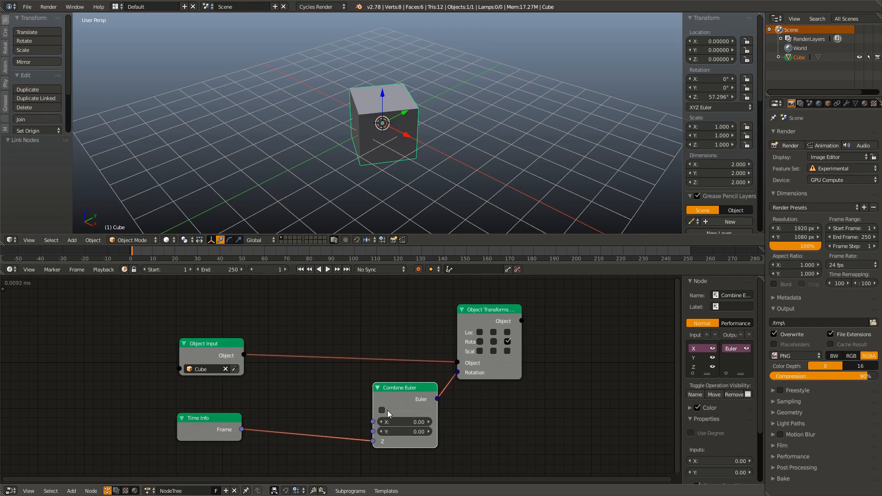
pyautogui.moveTo(381, 409)
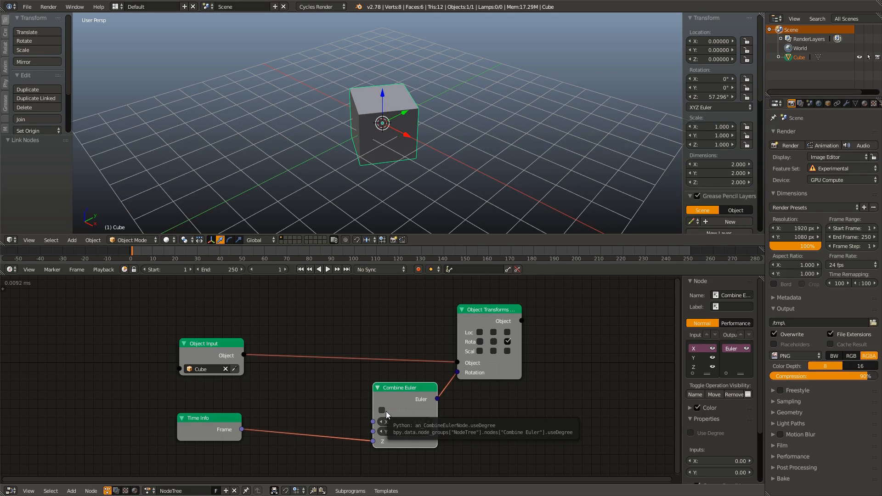
# Enable Use Degree on Combine Euler, return to frame 1, and select Time Info.
pyautogui.click(382, 410)
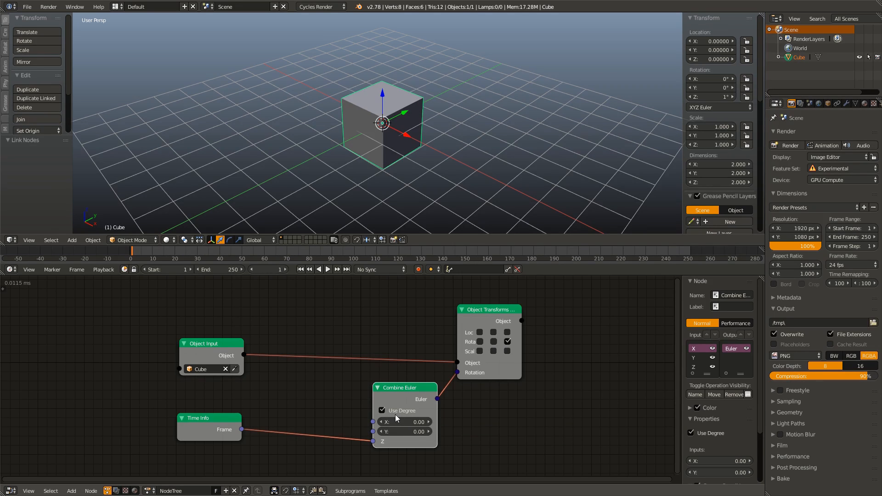
pyautogui.moveTo(396, 371)
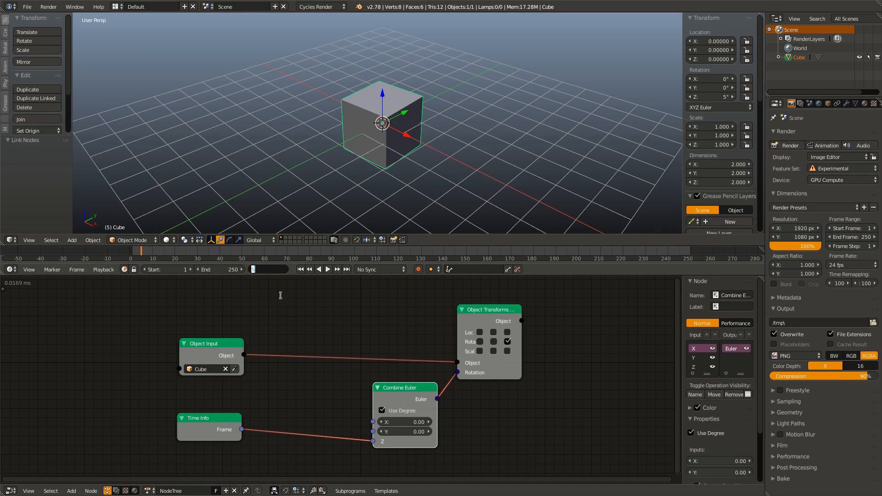
pyautogui.click(275, 269)
pyautogui.write('1')
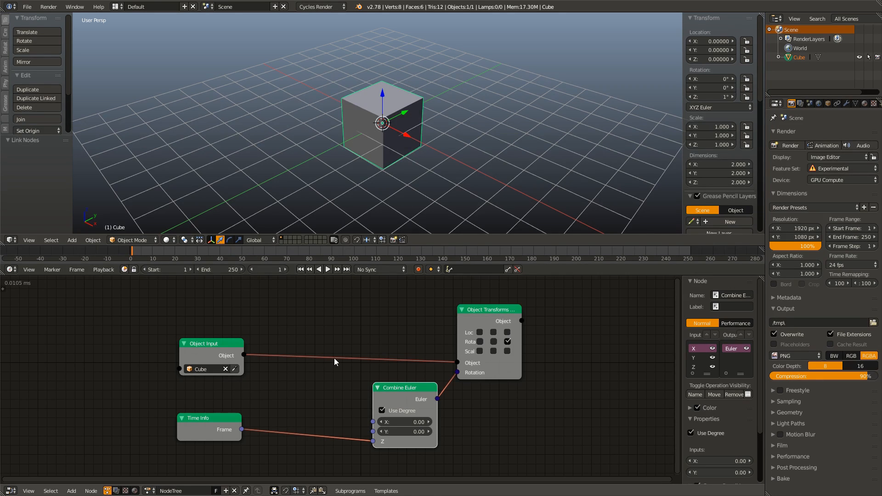
pyautogui.click(328, 268)
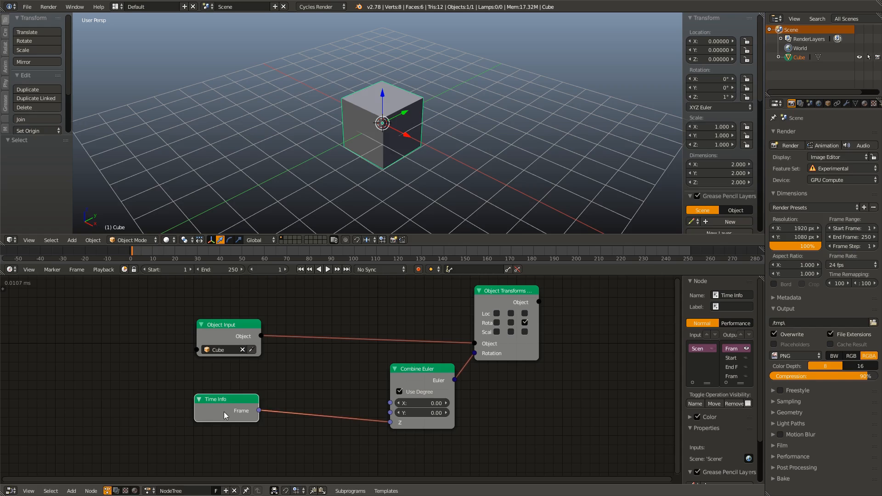
# Insert a Multiply Math node between Frame and Combine Euler Z, with B set to 1.
pyautogui.press('ctrl+a')
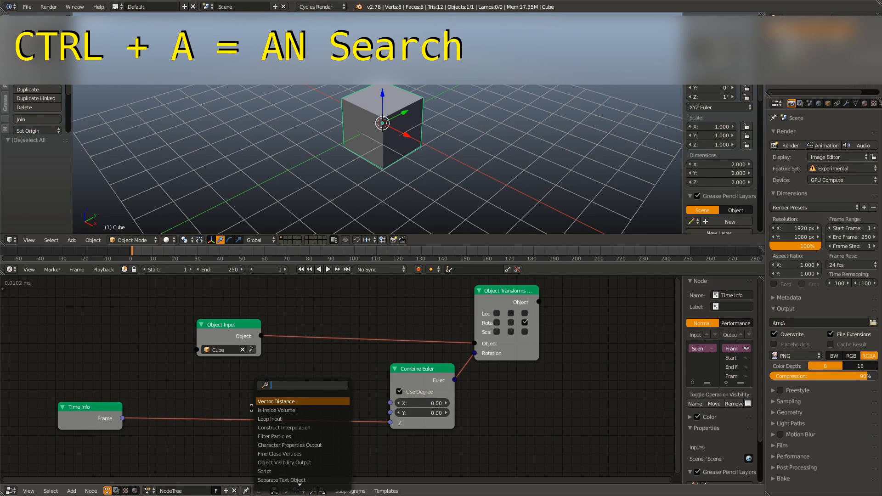
pyautogui.write('math')
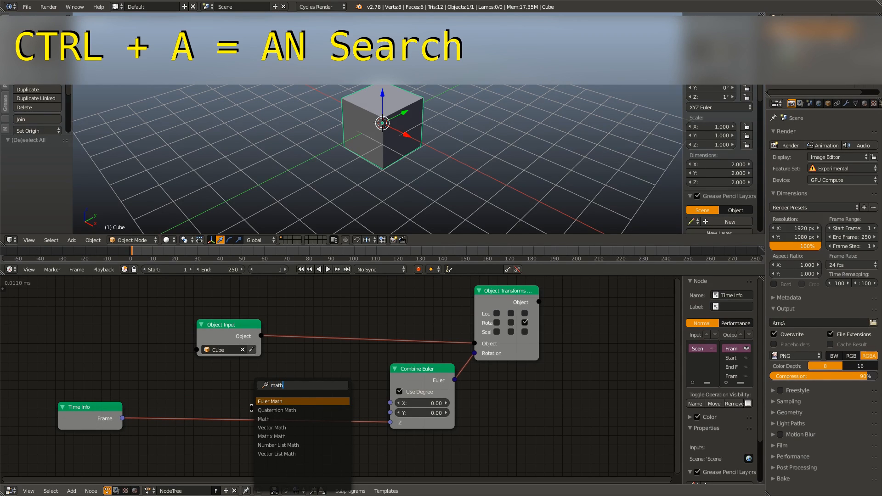
pyautogui.click(263, 418)
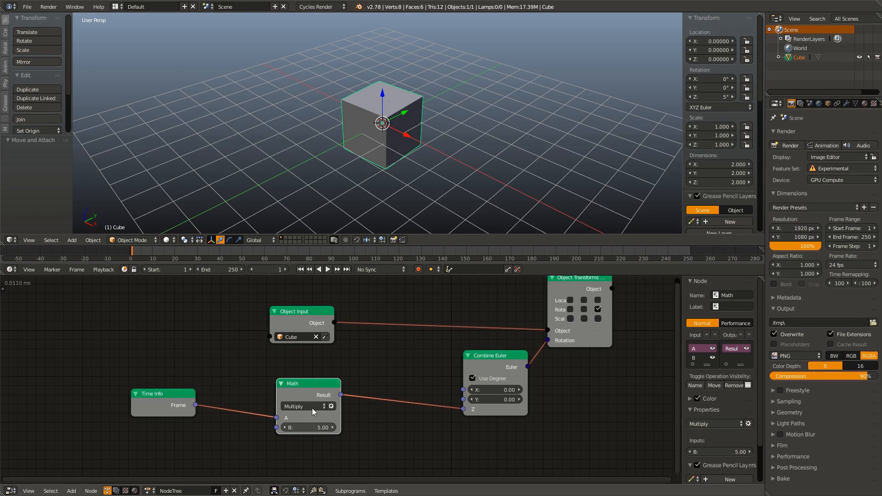
pyautogui.click(328, 269)
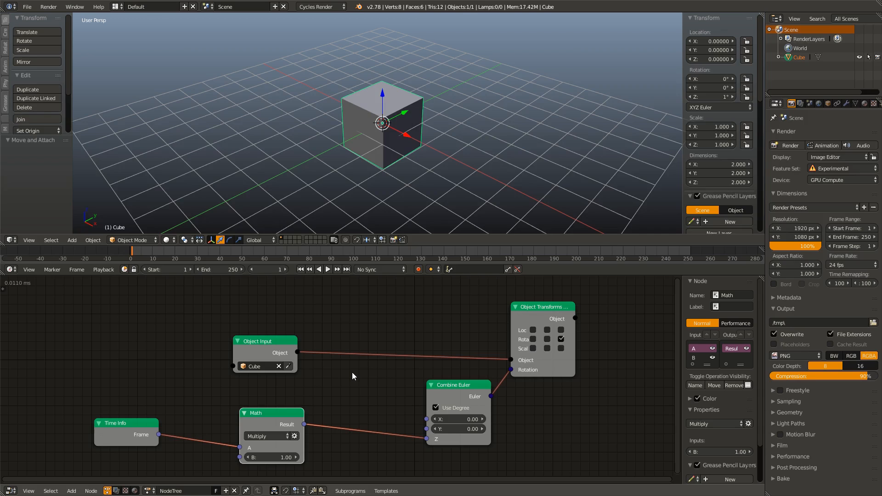
pyautogui.moveTo(366, 367)
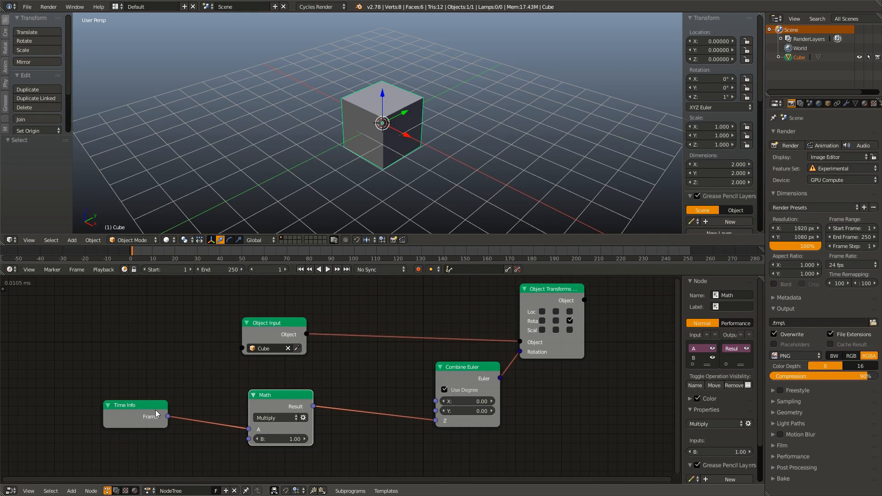
# Delete the Time Info and Math nodes and add an icosphere beside the cube.
pyautogui.click(135, 405)
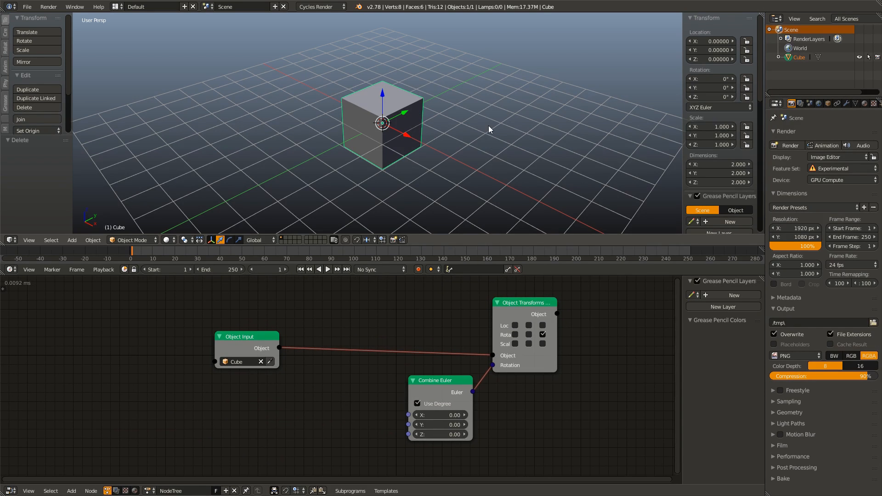
pyautogui.click(72, 240)
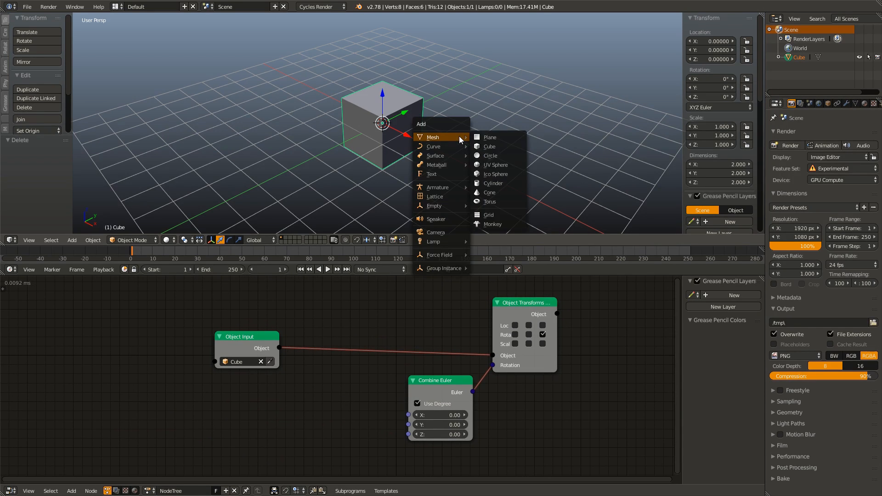
pyautogui.click(495, 174)
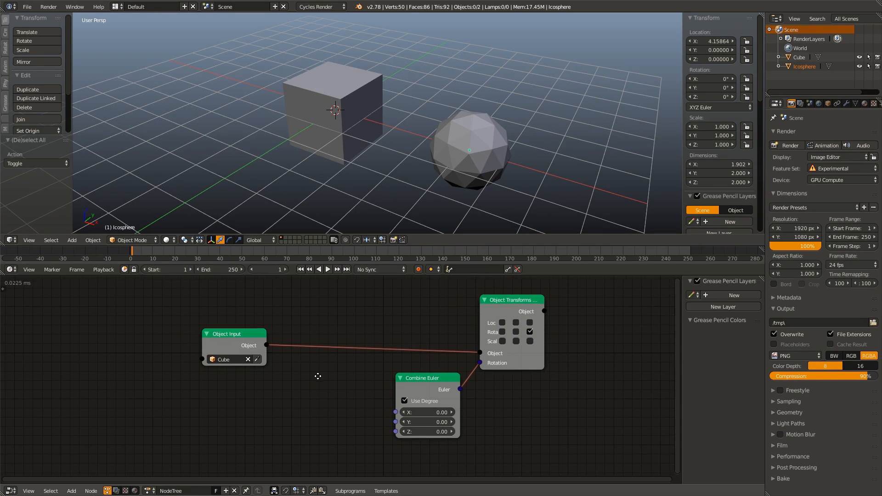
# Select the icosphere and set a new Object Input node's object to Icosphere.
pyautogui.click(71, 490)
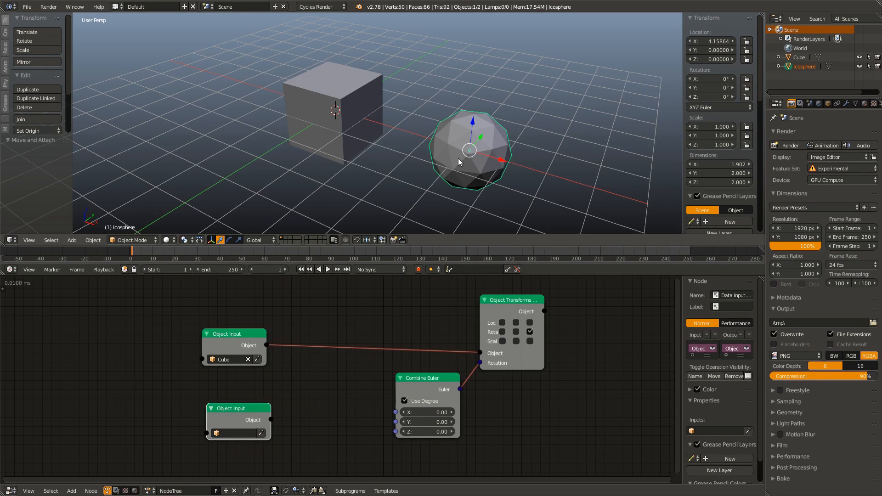
pyautogui.click(236, 432)
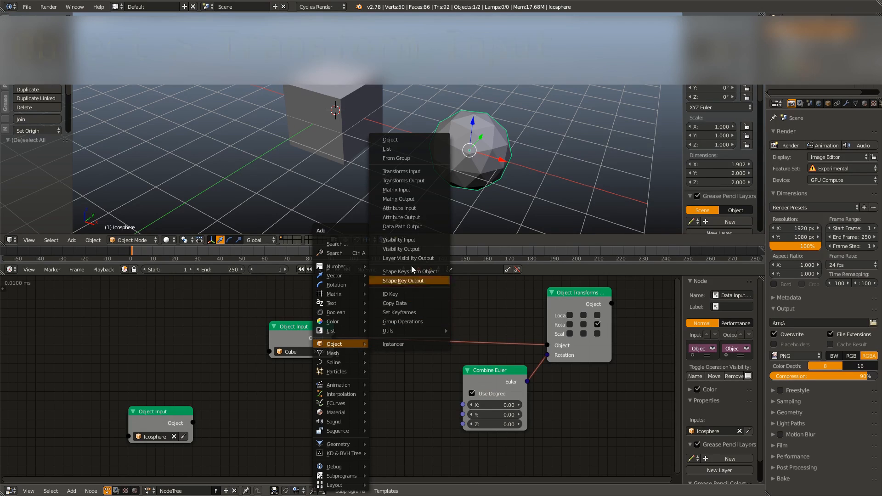
pyautogui.moveTo(411, 180)
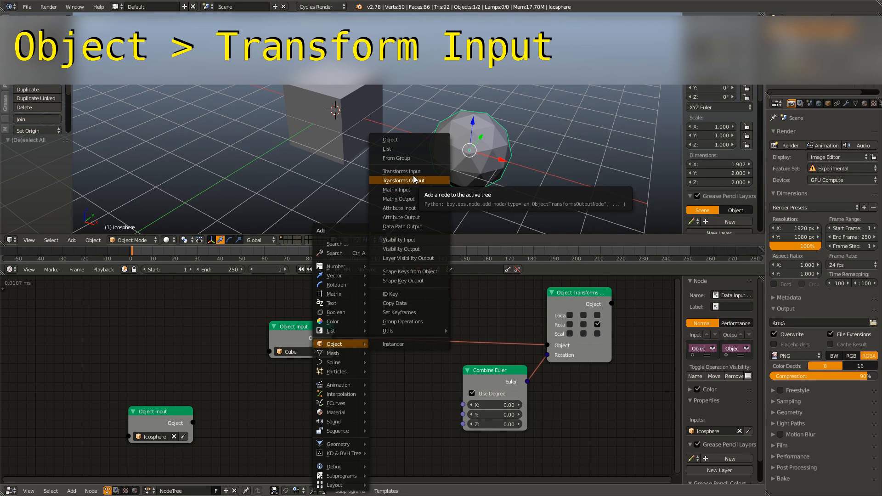
# Add an Object Transforms Input node fed by the Icosphere Object Input node.
pyautogui.click(401, 171)
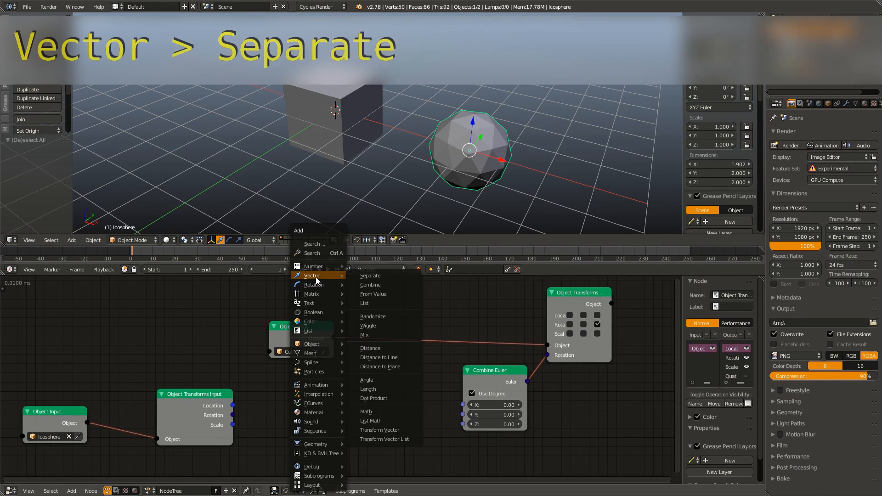
# Add a Separate Vector node taking the Icosphere's Location from Object Transforms Input.
pyautogui.click(369, 276)
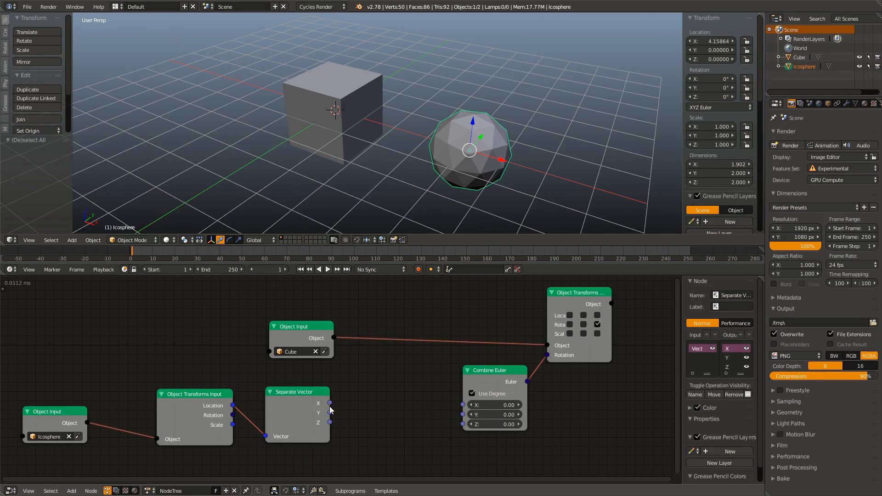
pyautogui.moveTo(331, 429)
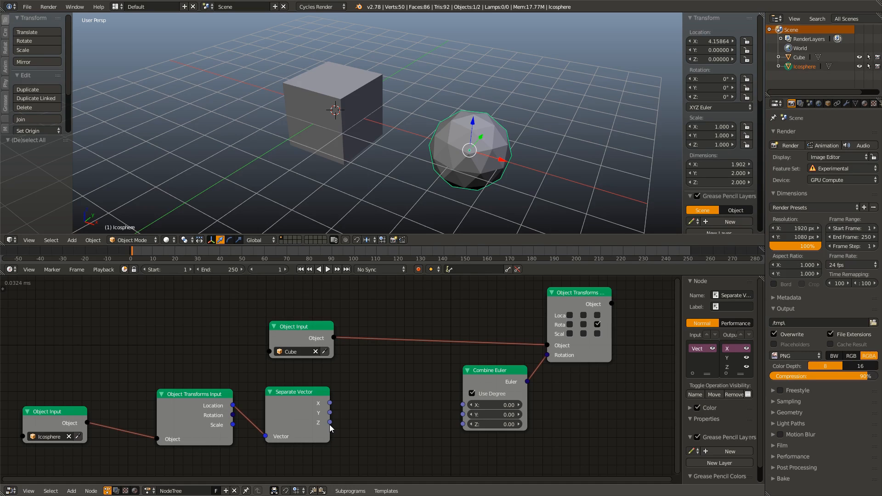